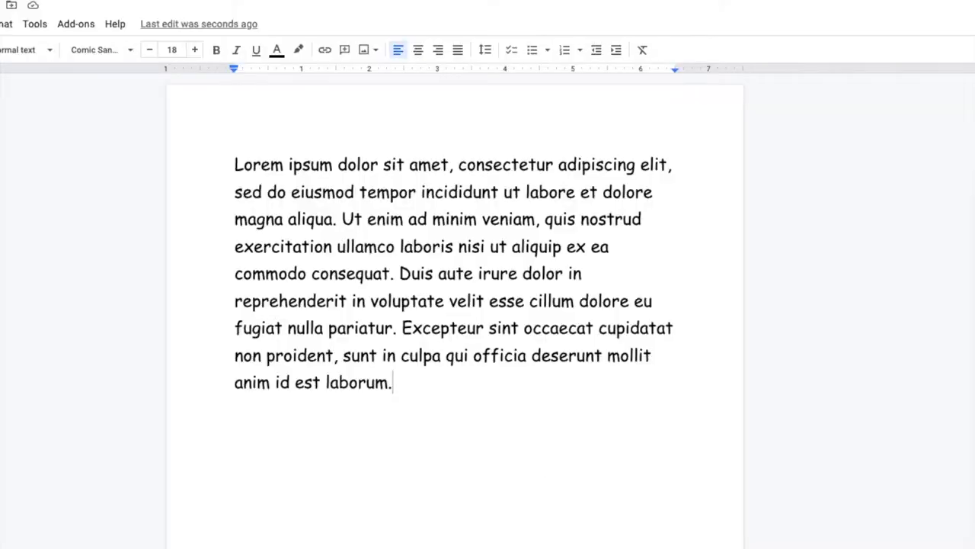
type("Keyb")
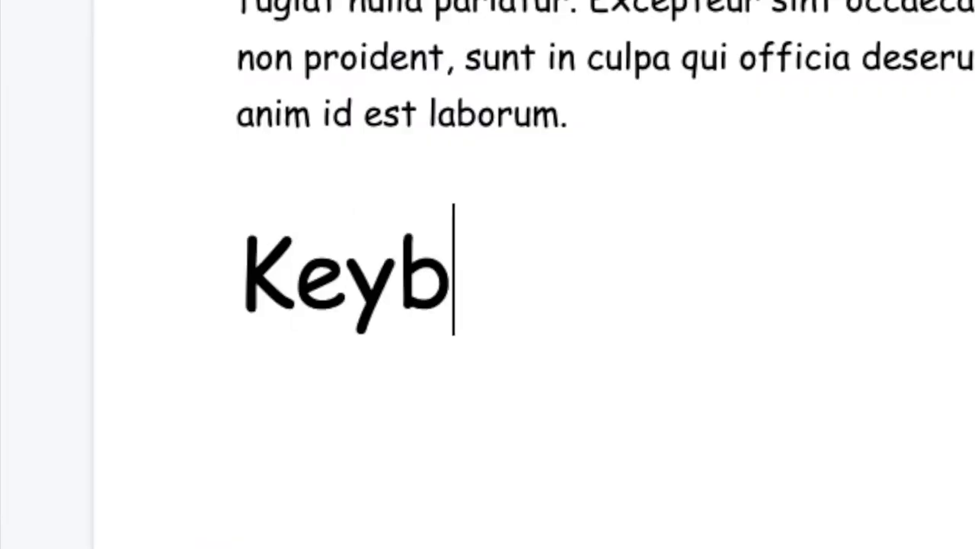
type("oards.")
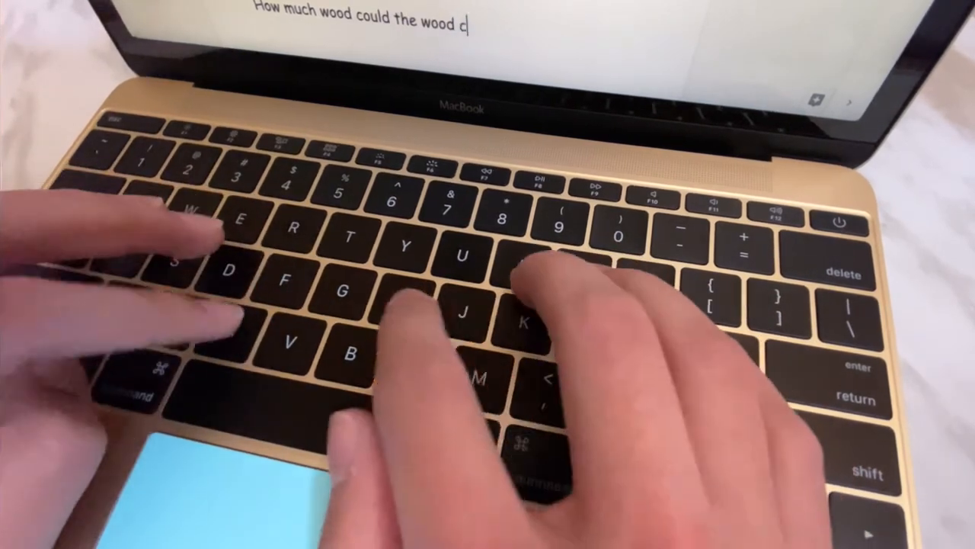
type("chuck ch")
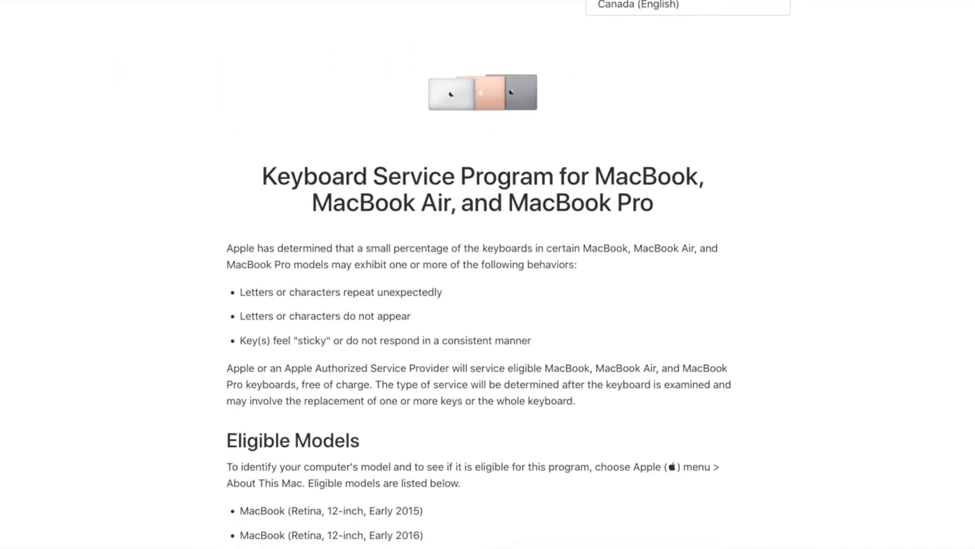
scroll("down", 3)
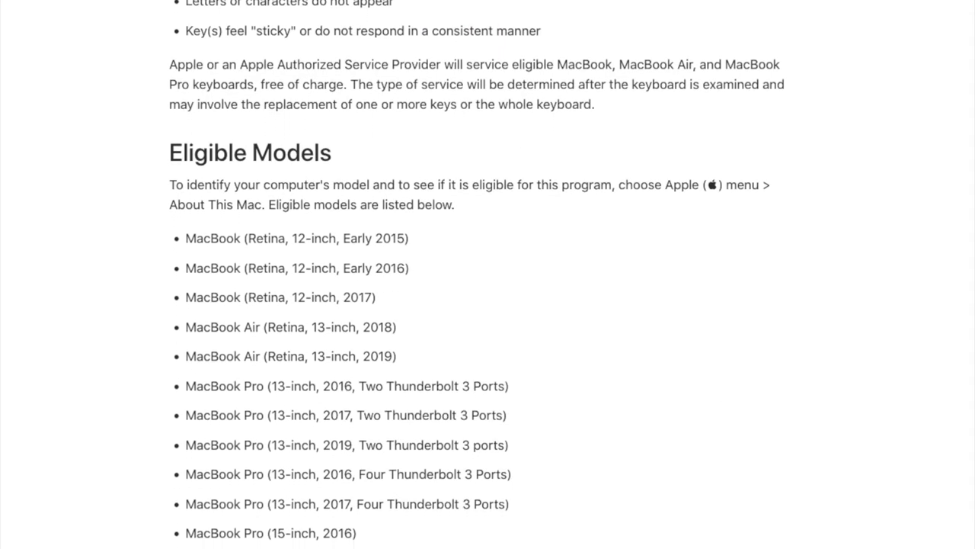
scroll("down", 3)
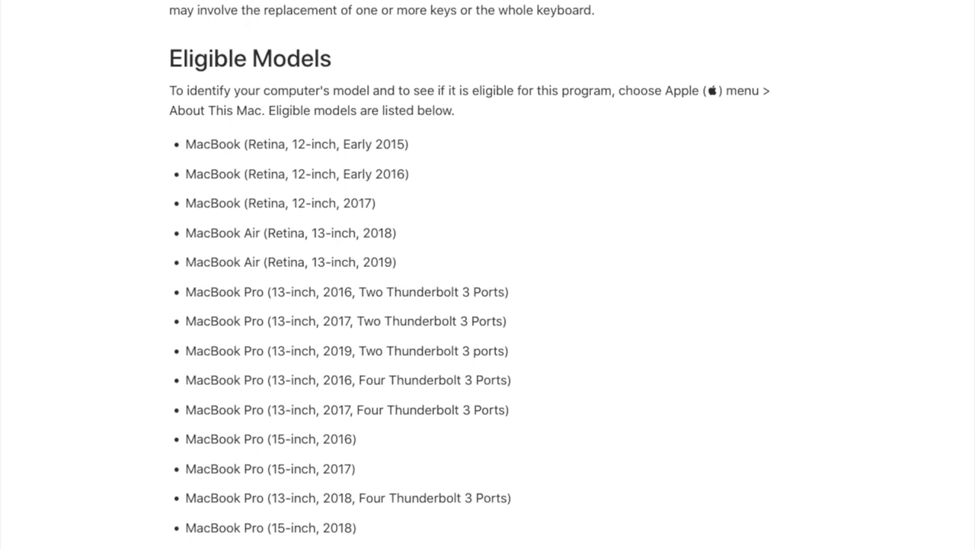
scroll("down", 3)
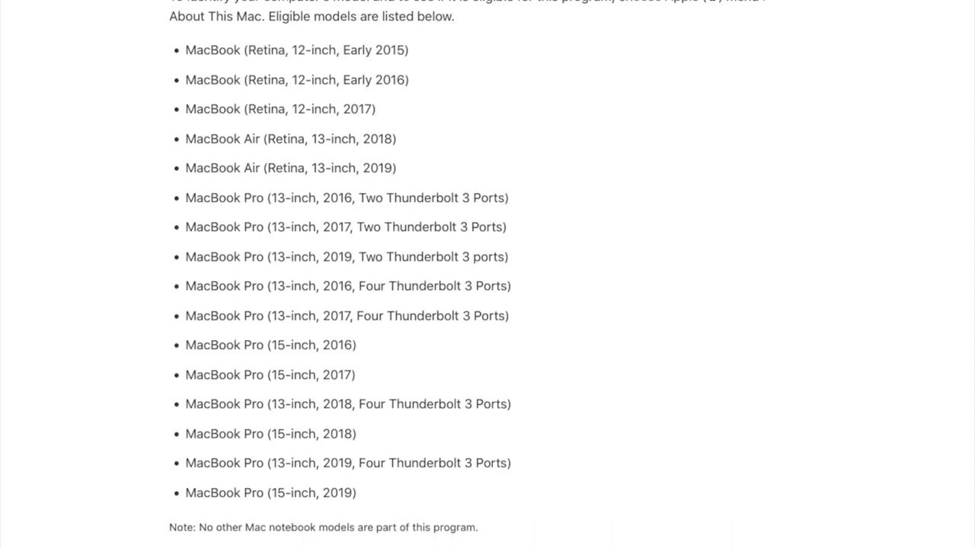
scroll("down", 3)
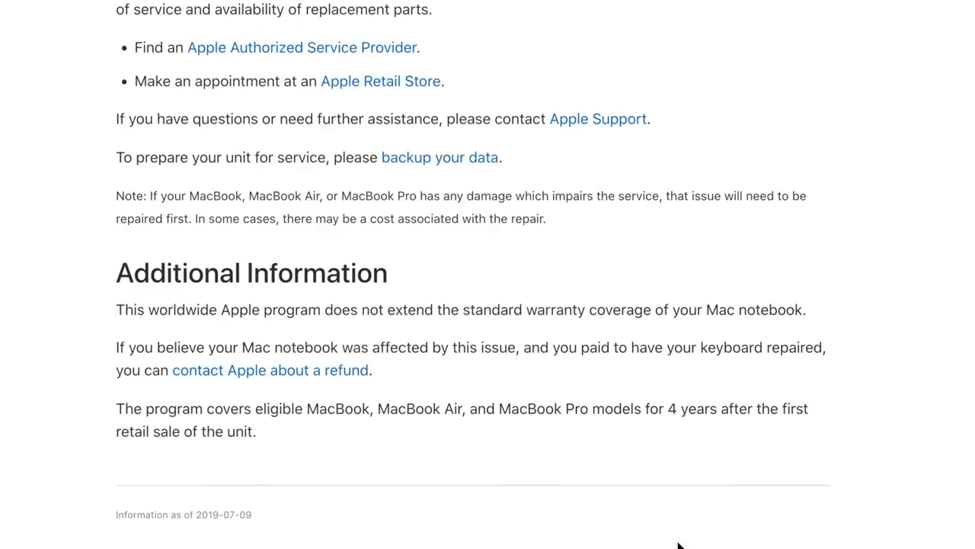
mouse_move(647, 415)
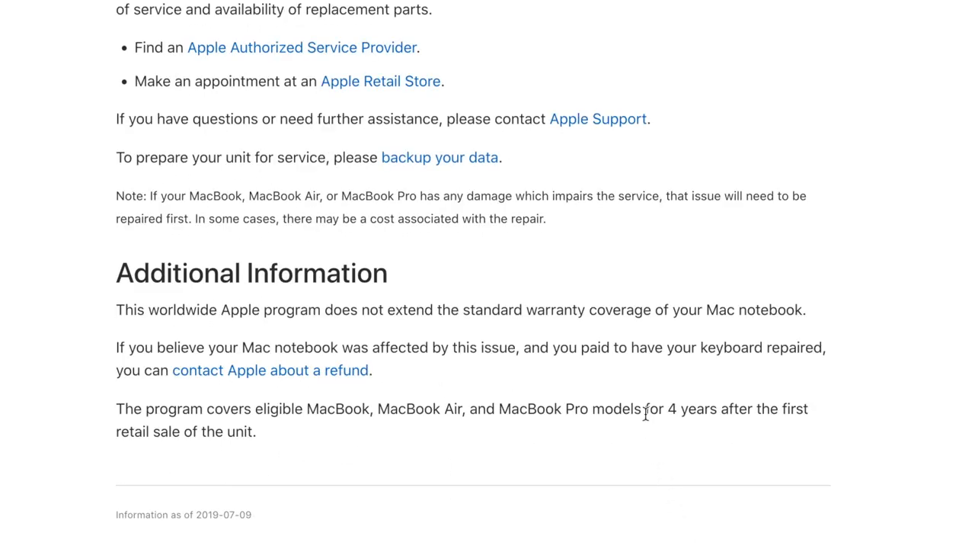